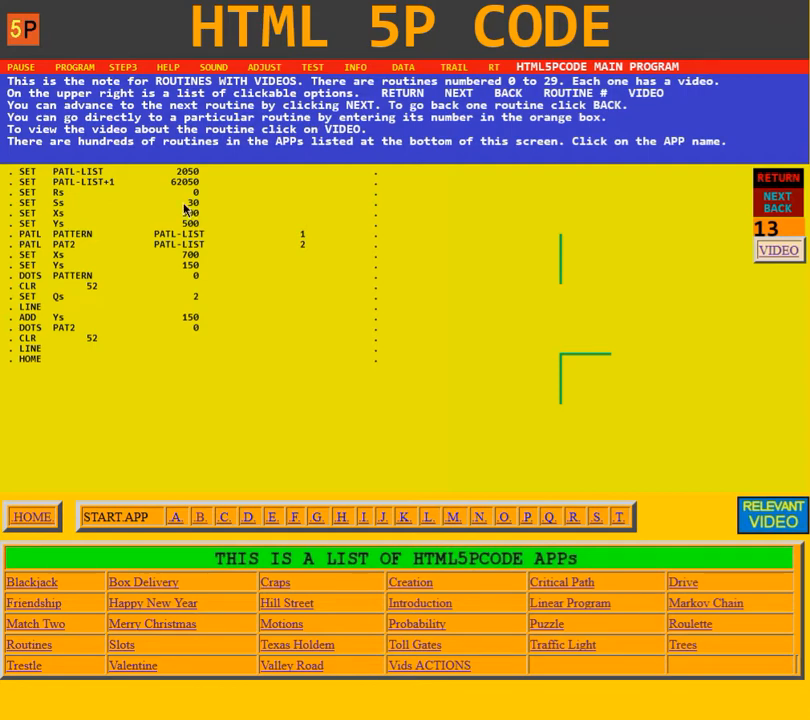
mouse_move(150, 210)
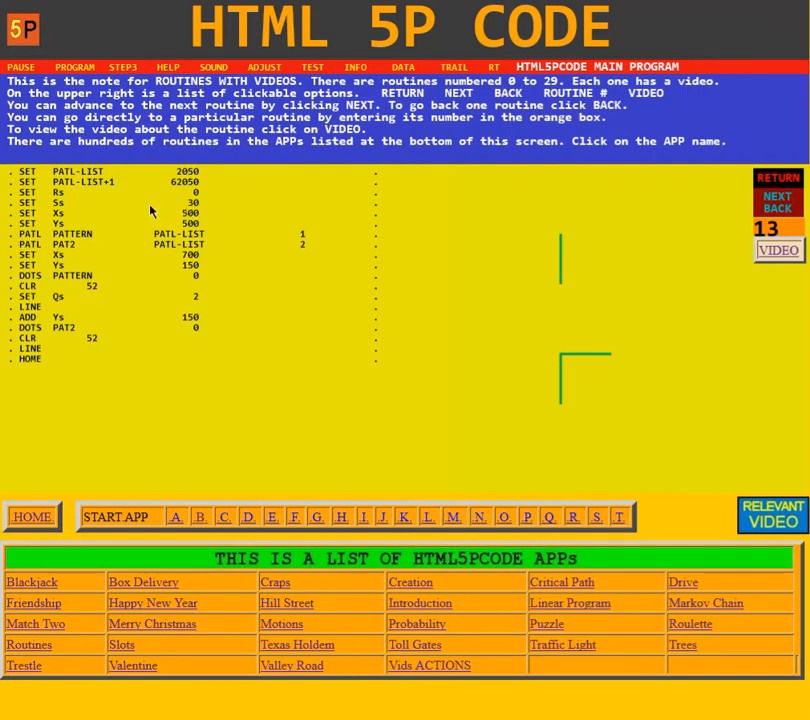
mouse_move(92, 244)
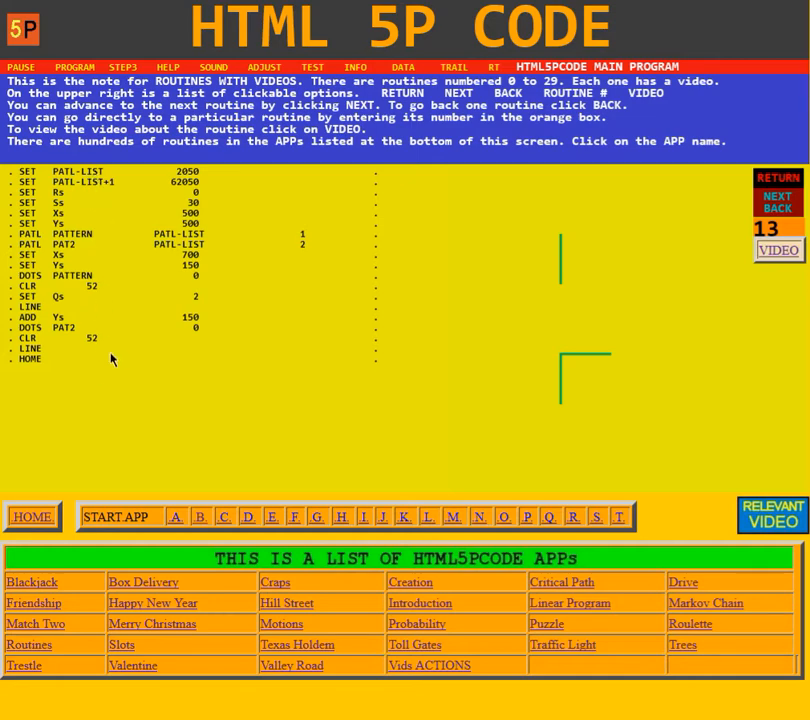
mouse_move(100, 180)
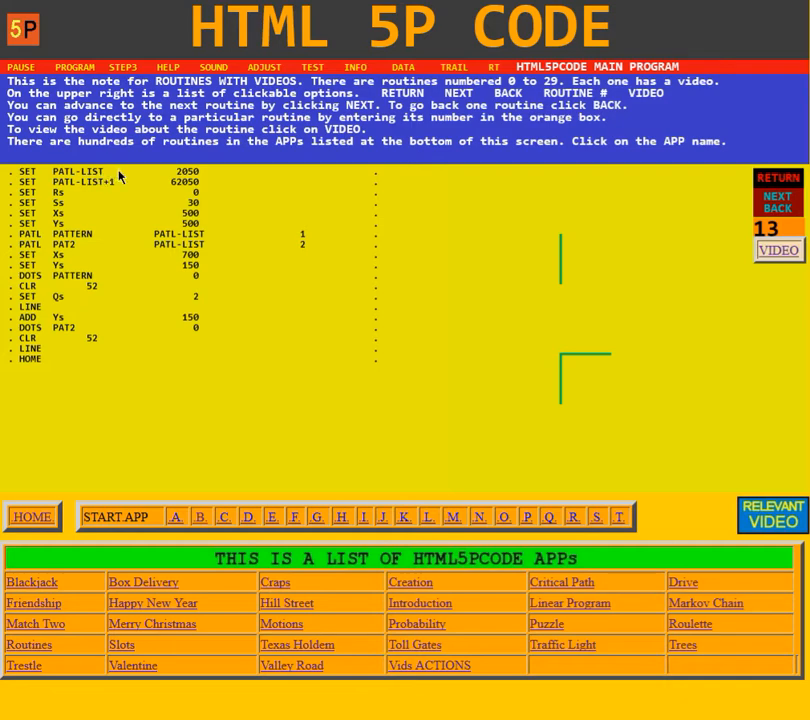
mouse_move(184, 186)
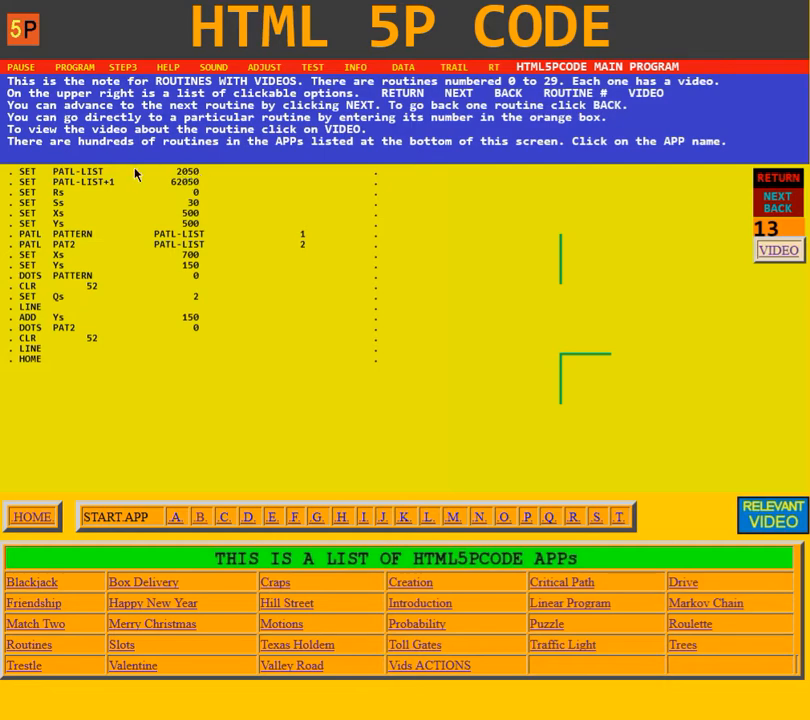
mouse_move(136, 176)
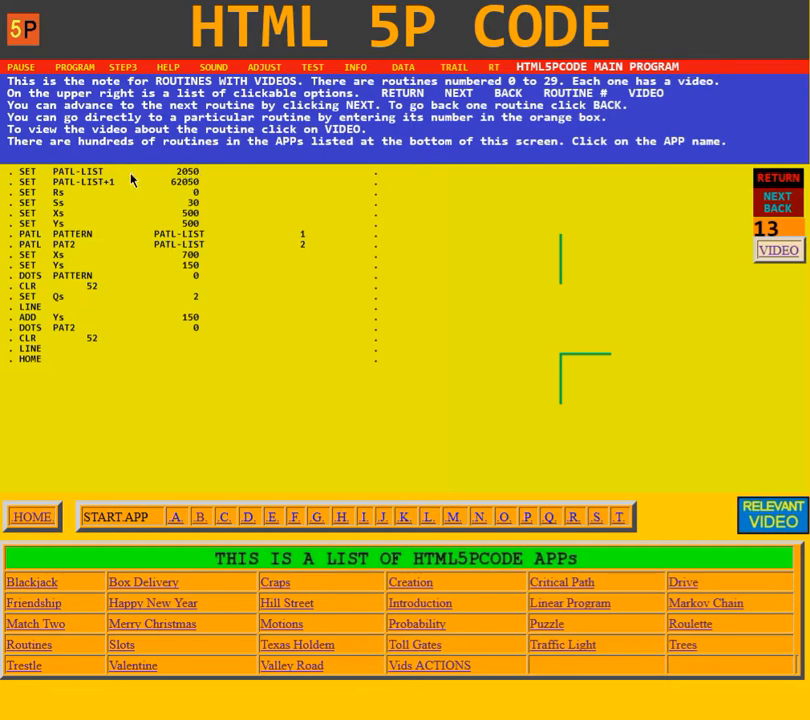
mouse_move(116, 190)
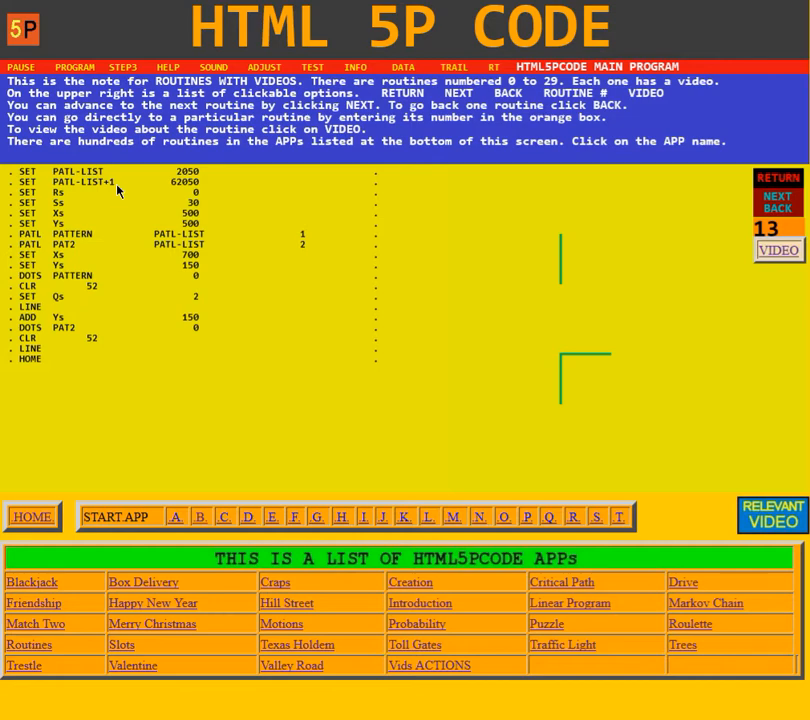
mouse_move(192, 190)
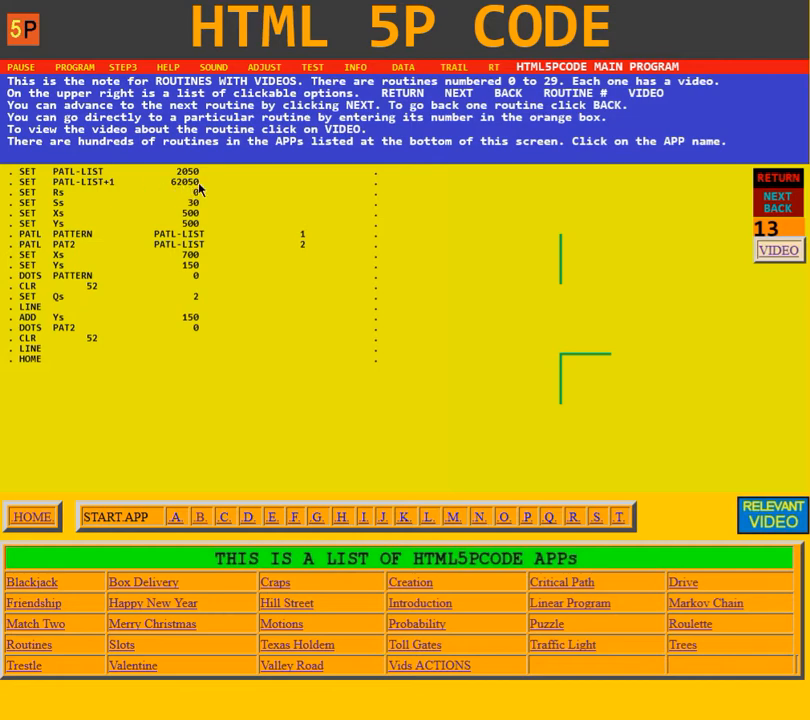
mouse_move(76, 196)
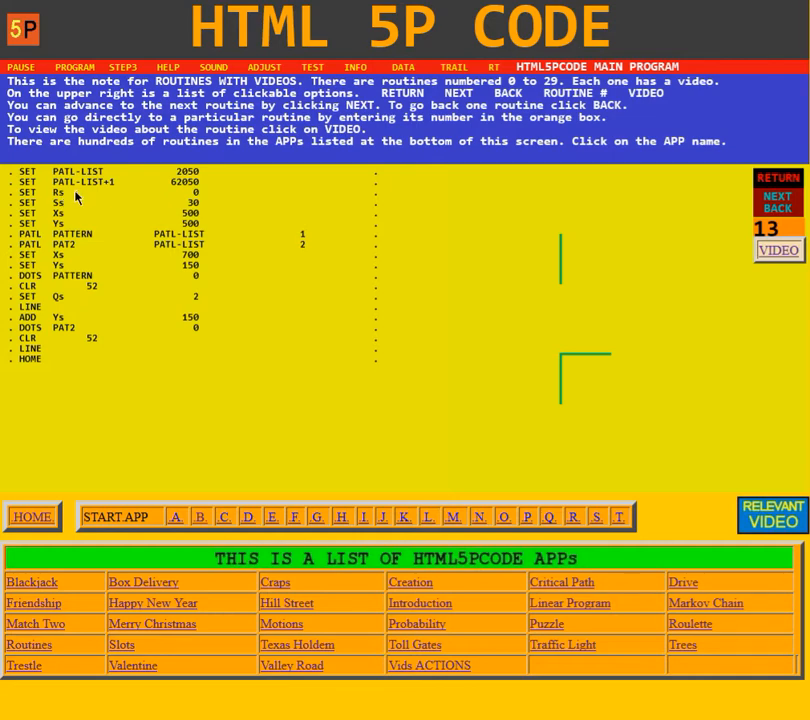
mouse_move(76, 222)
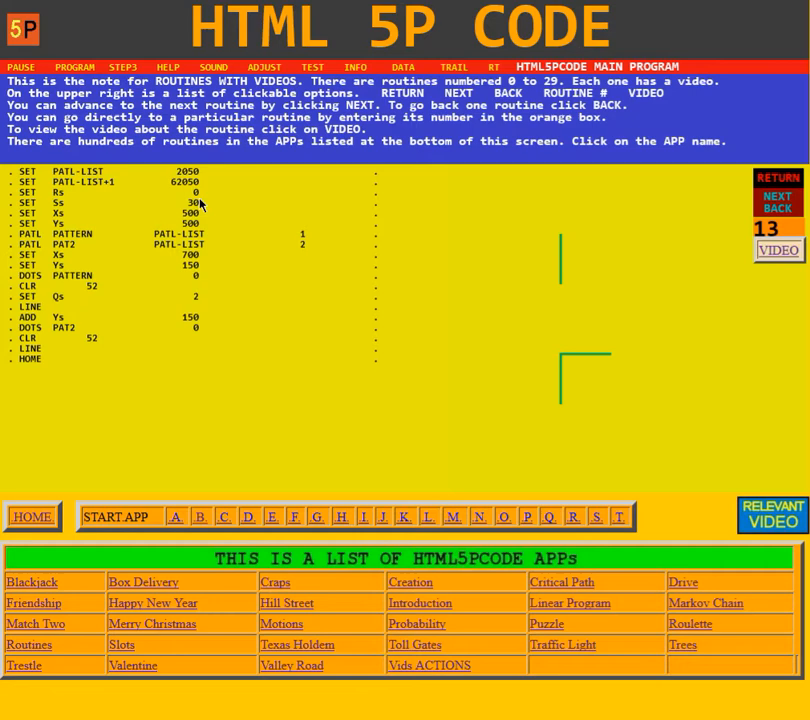
mouse_move(200, 218)
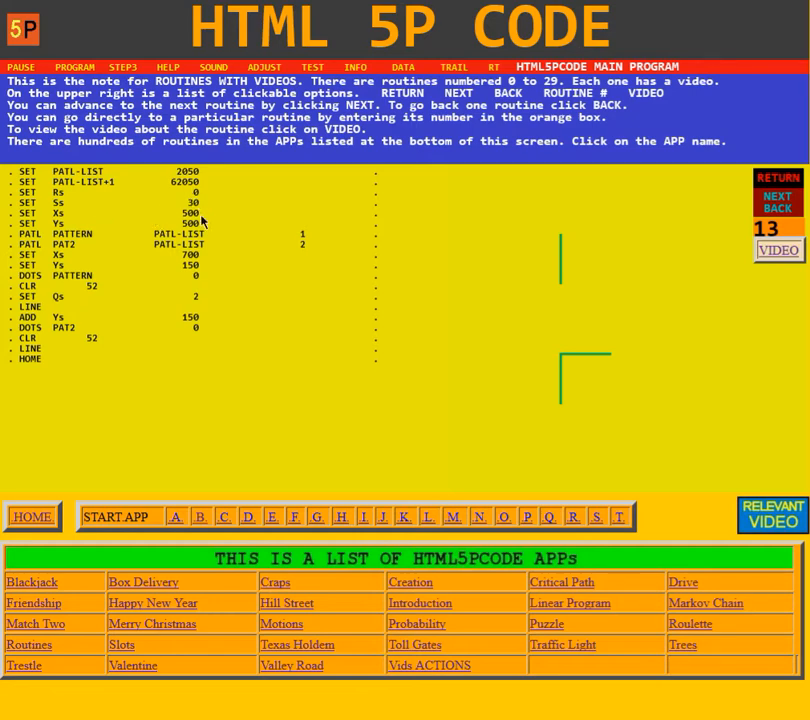
mouse_move(198, 228)
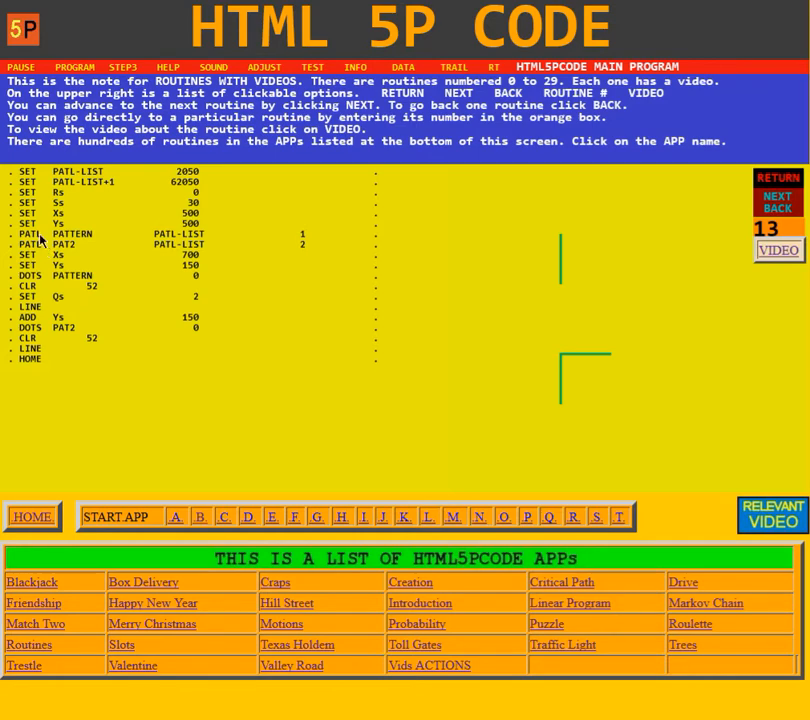
mouse_move(44, 240)
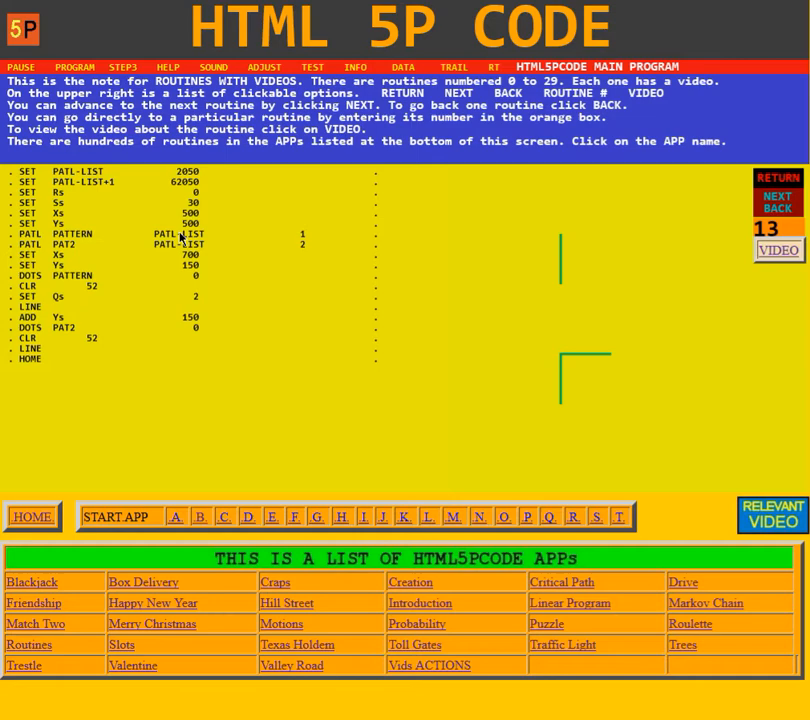
mouse_move(106, 238)
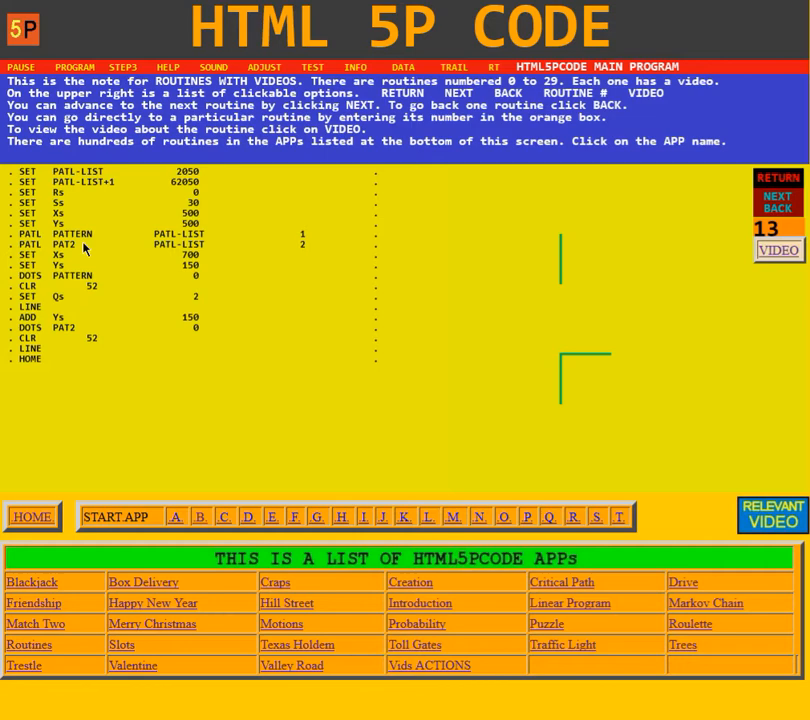
mouse_move(308, 246)
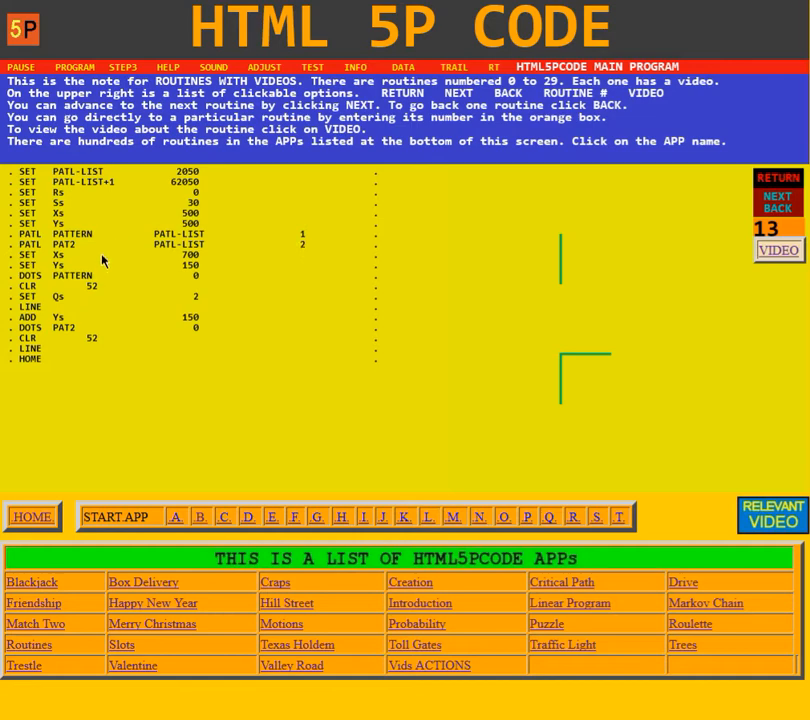
mouse_move(212, 276)
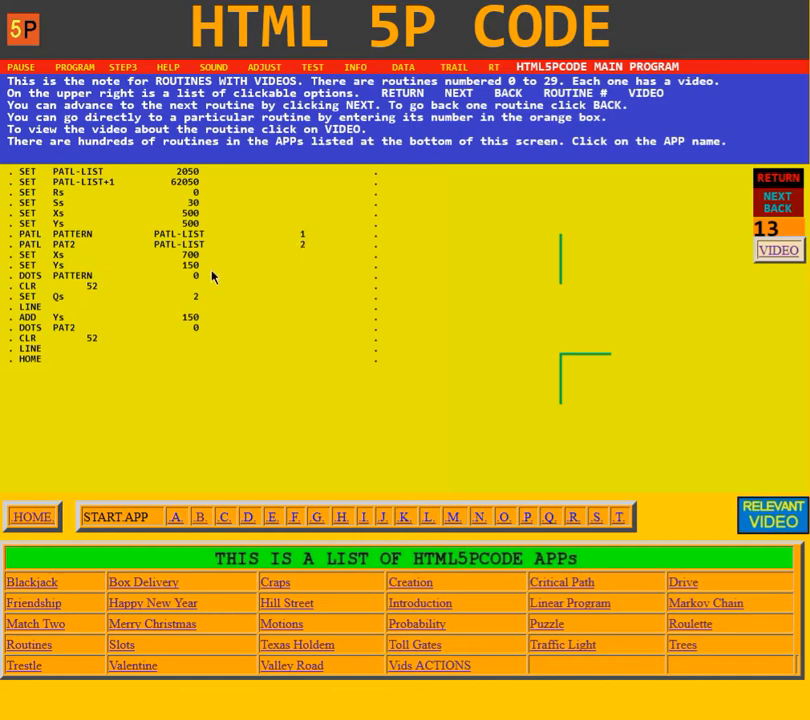
mouse_move(198, 270)
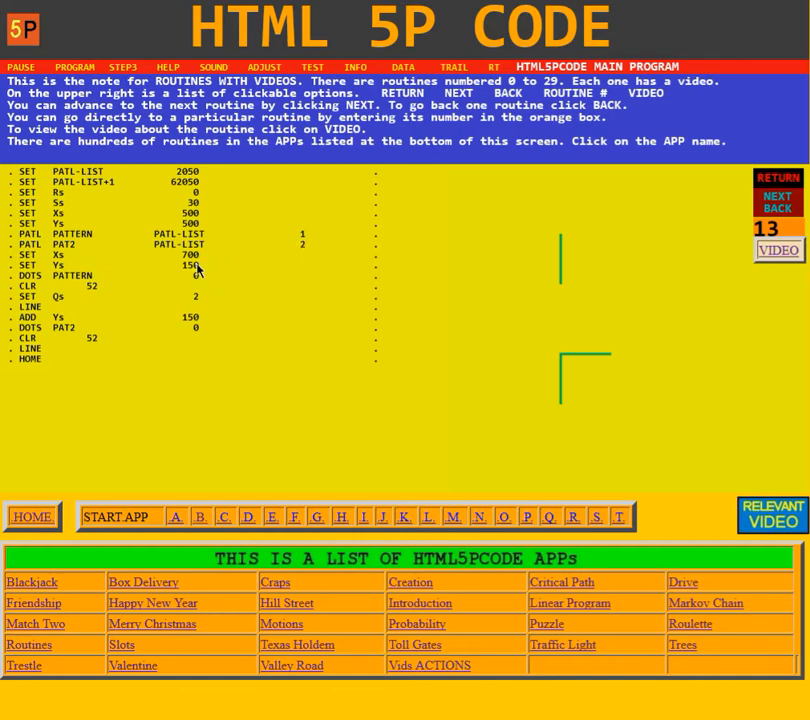
mouse_move(556, 296)
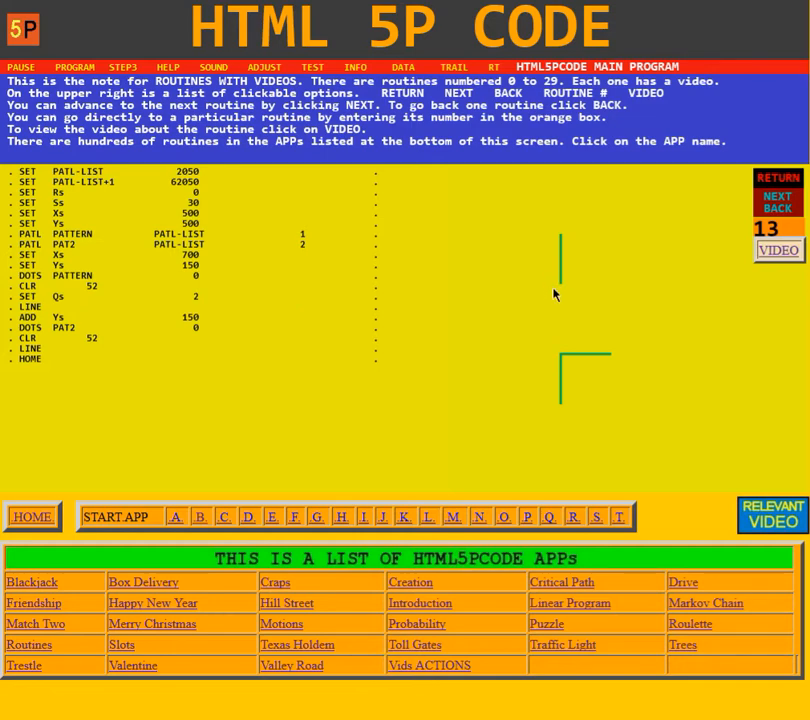
mouse_move(522, 260)
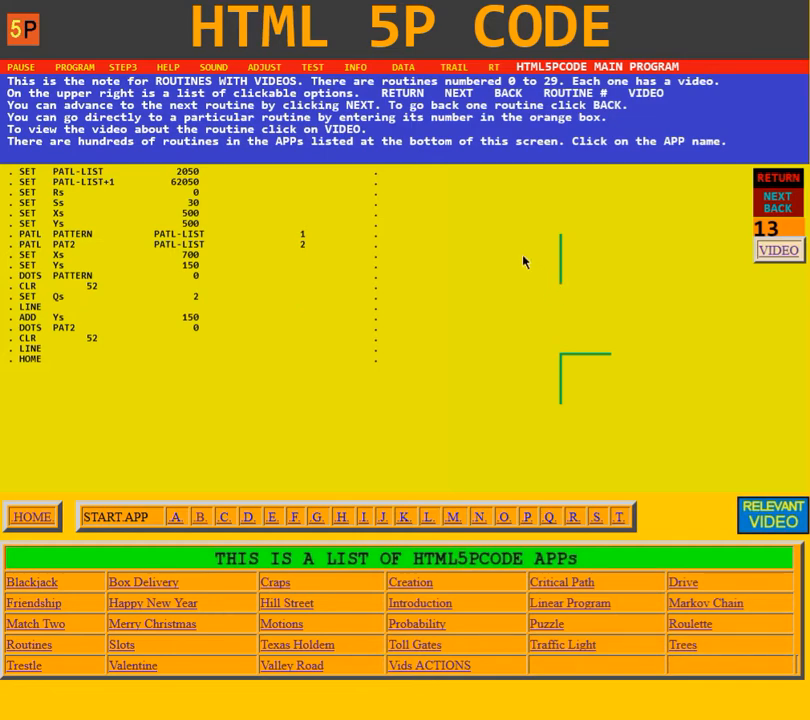
mouse_move(112, 280)
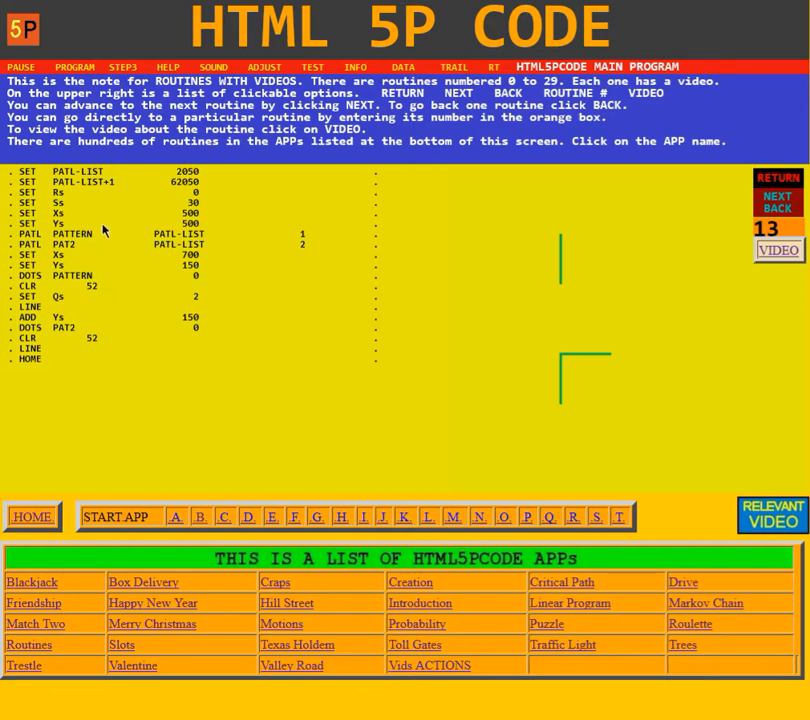
mouse_move(122, 278)
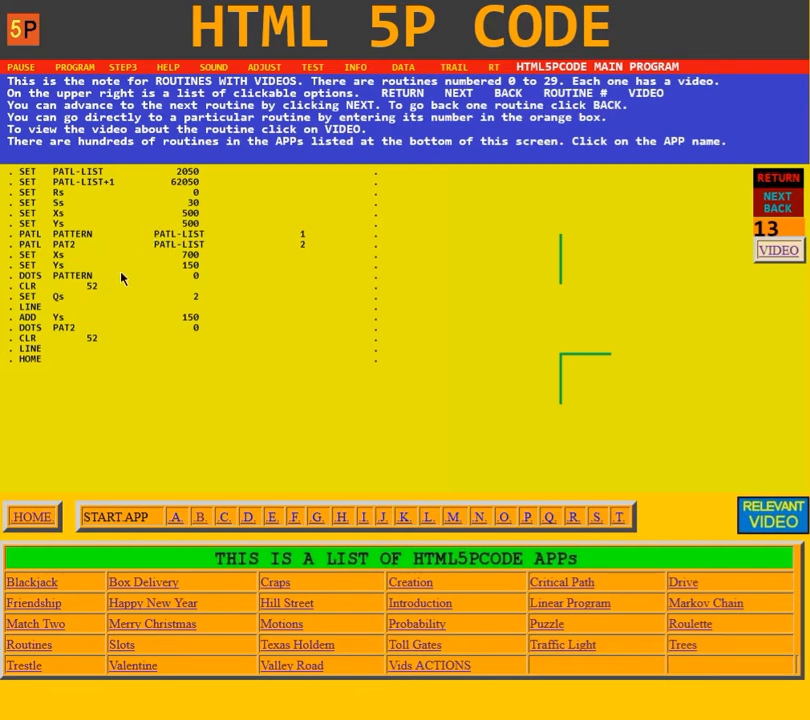
mouse_move(148, 278)
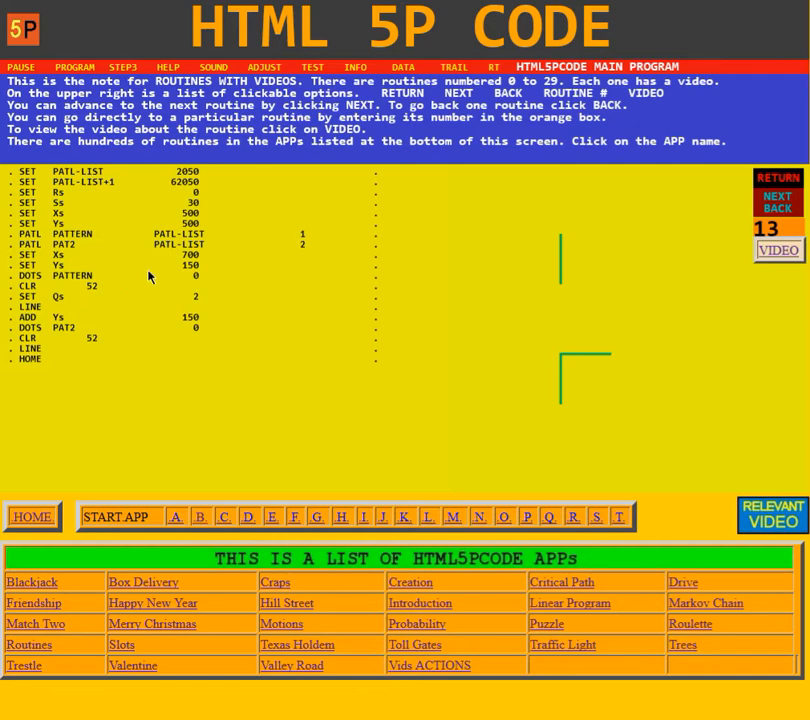
mouse_move(36, 312)
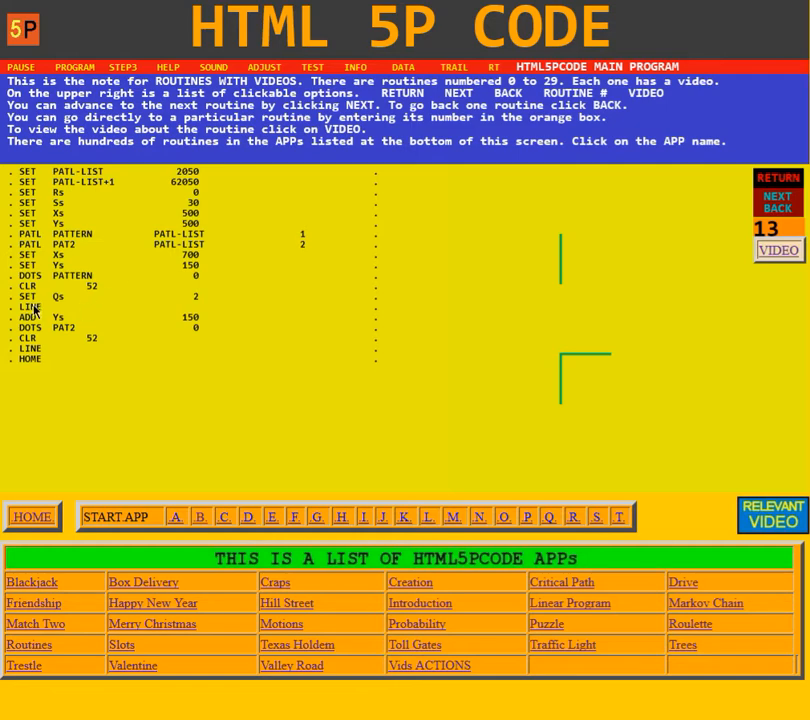
mouse_move(148, 272)
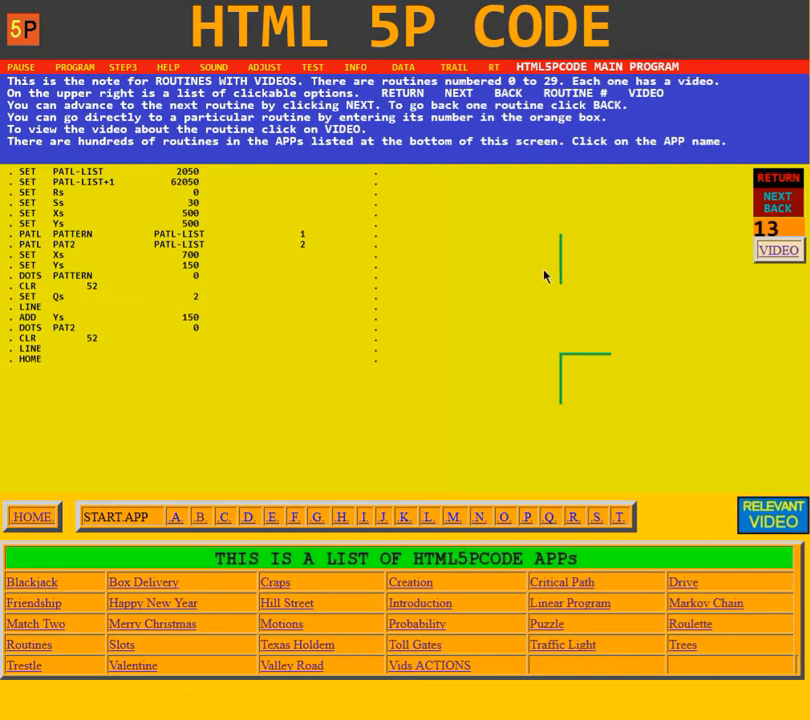
mouse_move(84, 284)
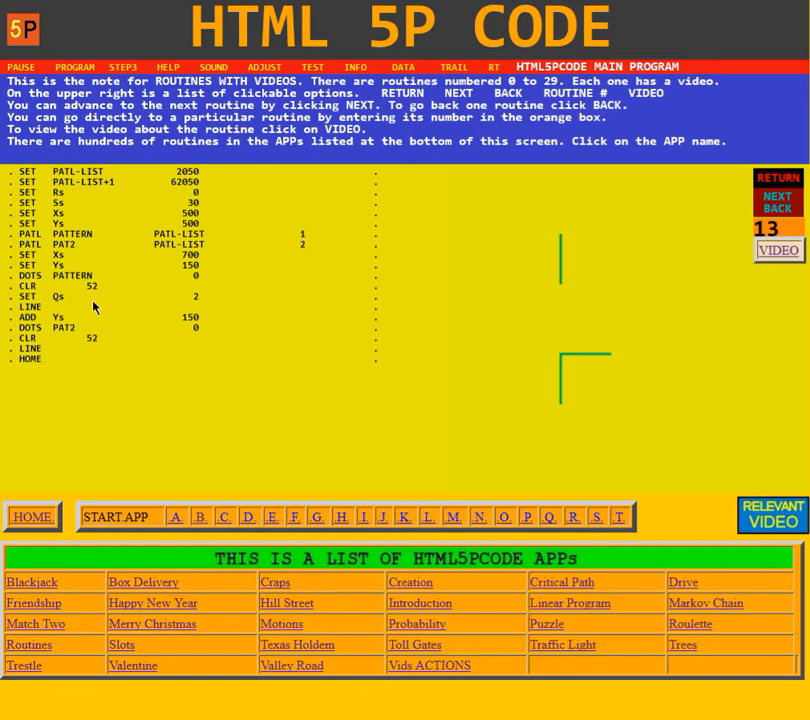
mouse_move(164, 308)
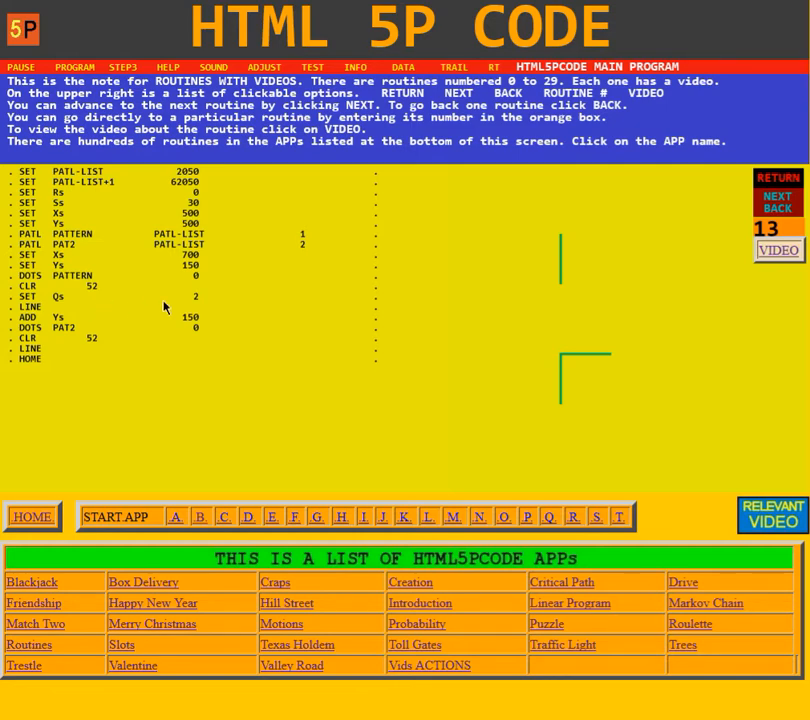
mouse_move(132, 264)
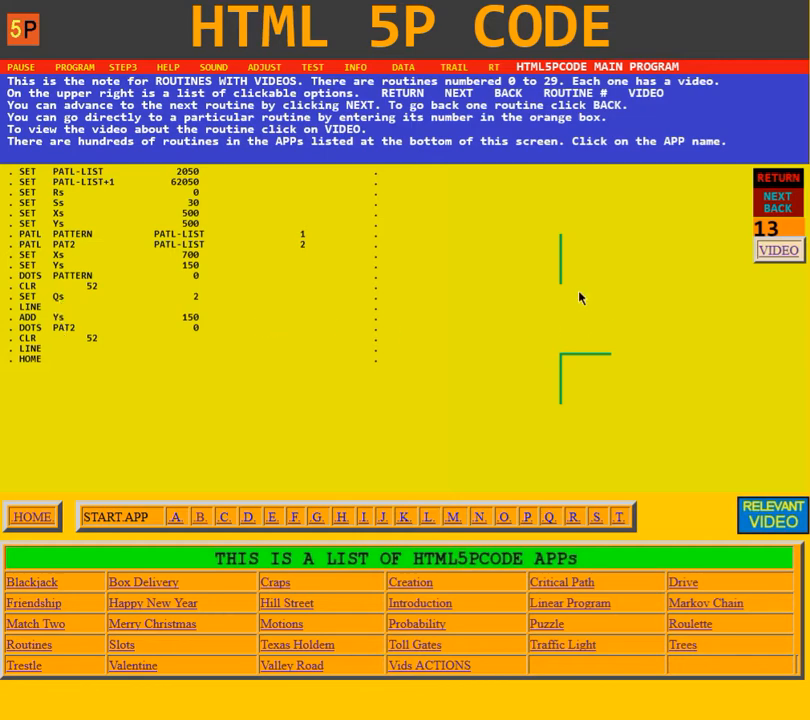
mouse_move(564, 288)
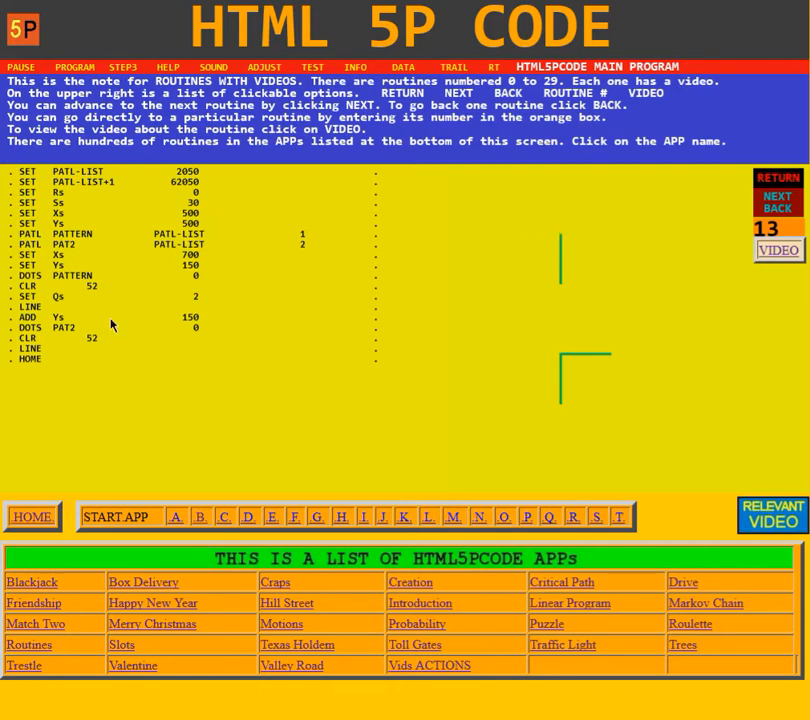
mouse_move(130, 324)
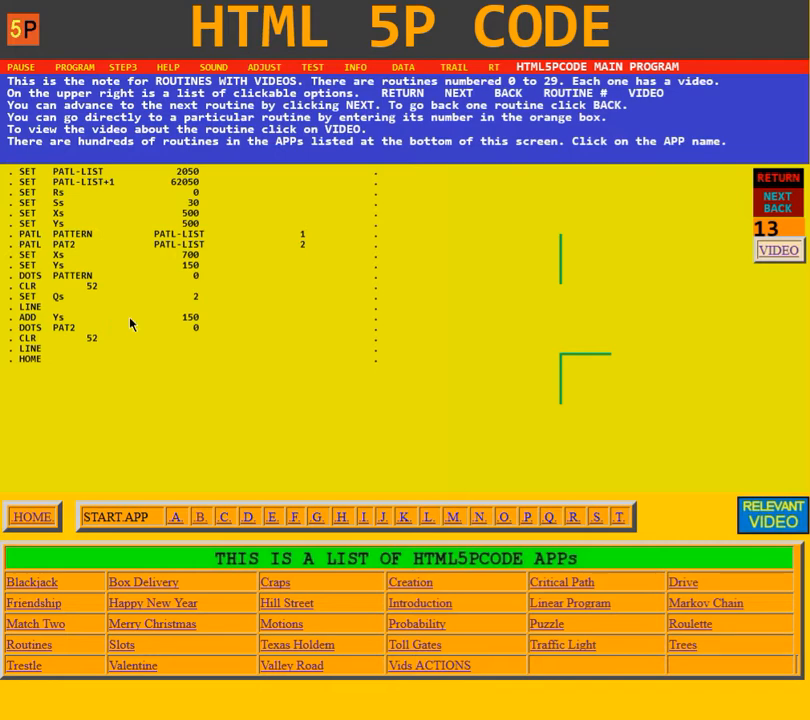
mouse_move(110, 328)
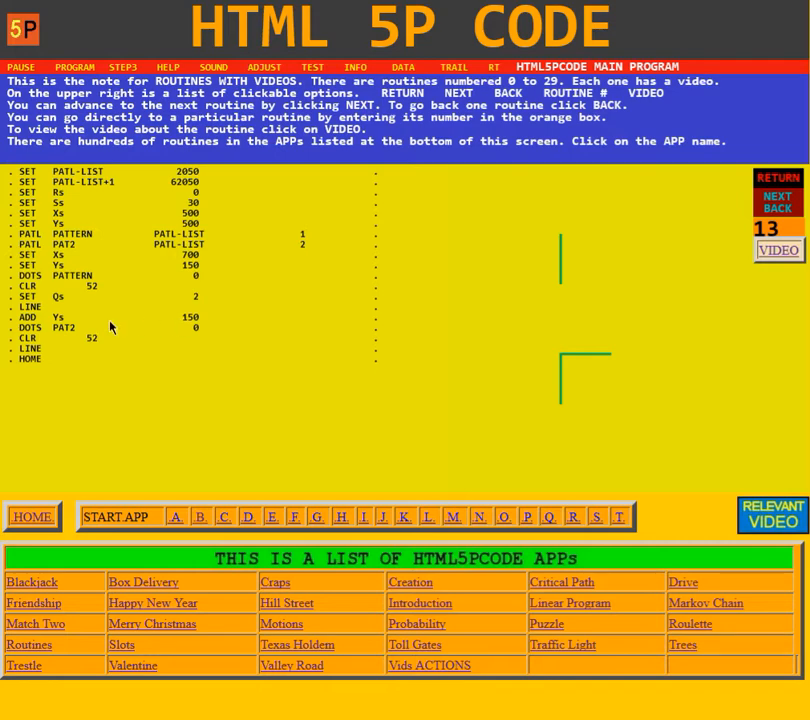
mouse_move(536, 442)
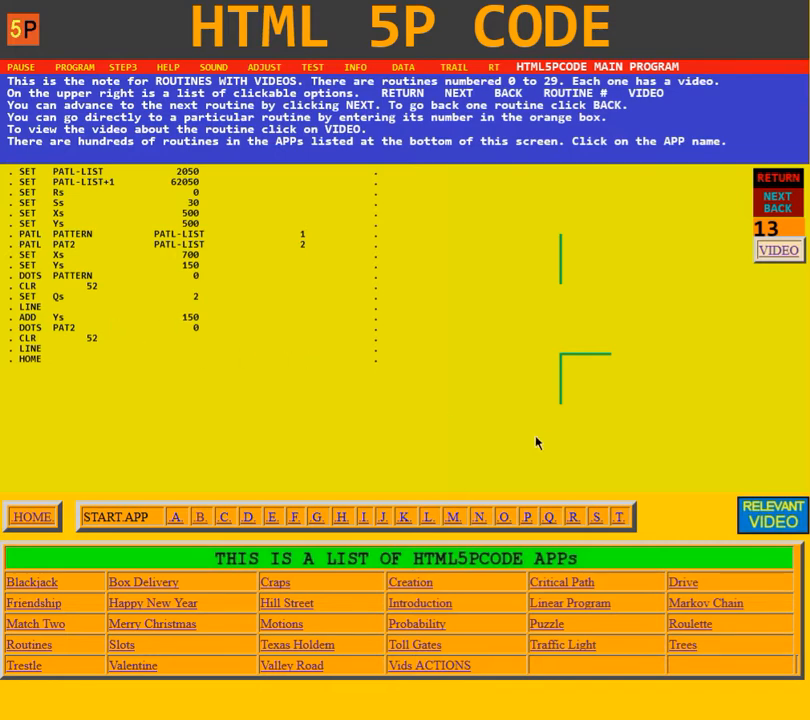
mouse_move(560, 408)
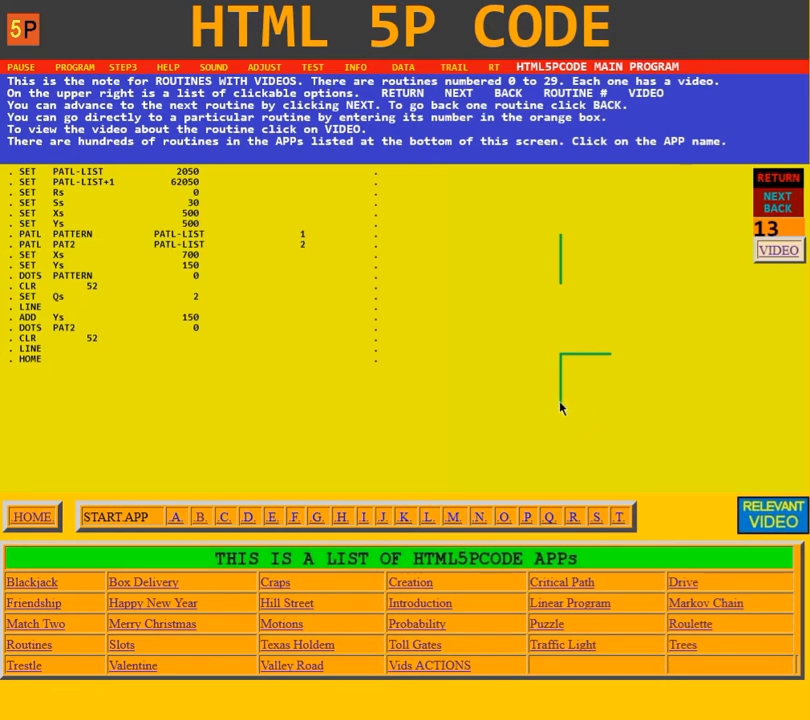
mouse_move(132, 322)
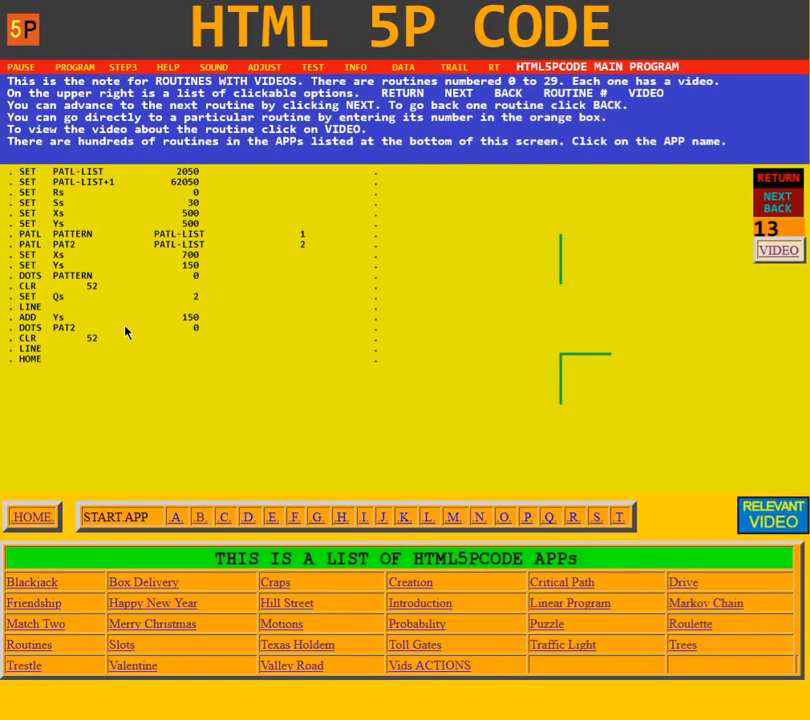
mouse_move(128, 332)
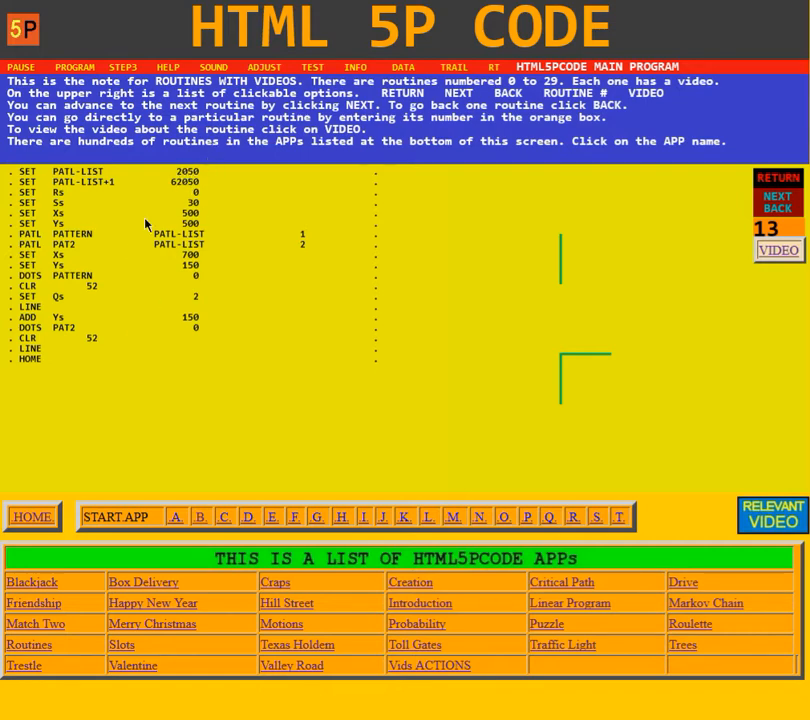
mouse_move(110, 326)
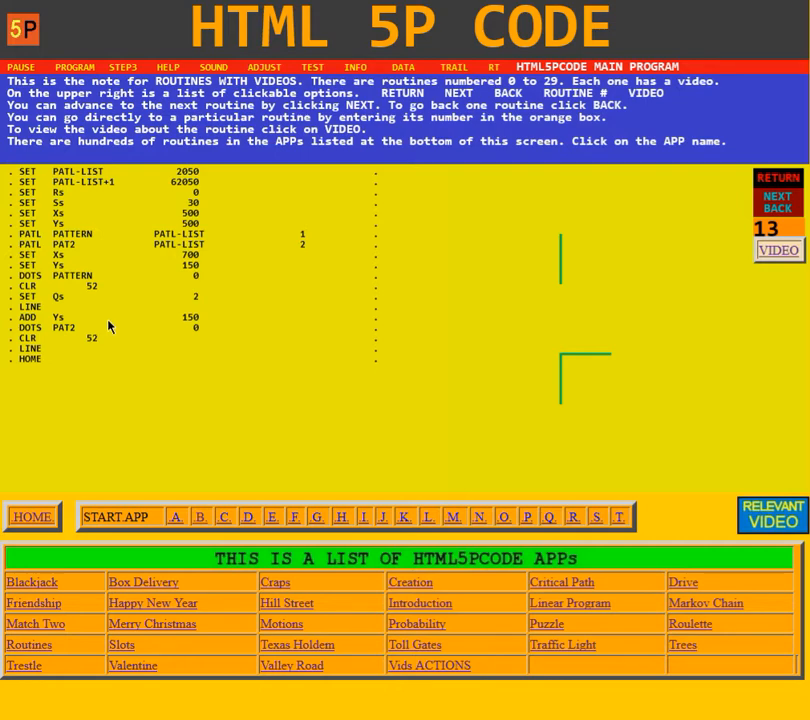
mouse_move(84, 336)
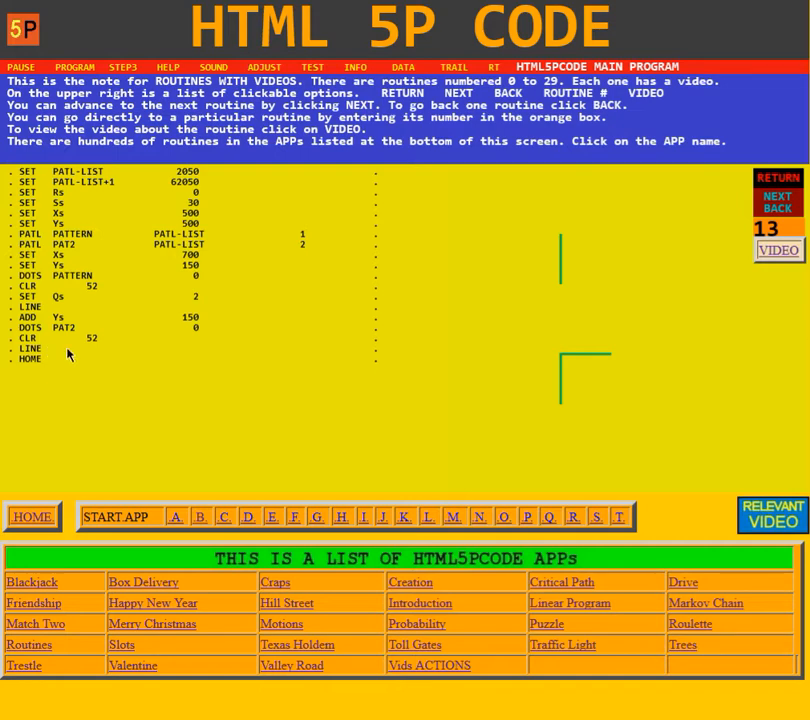
mouse_move(100, 332)
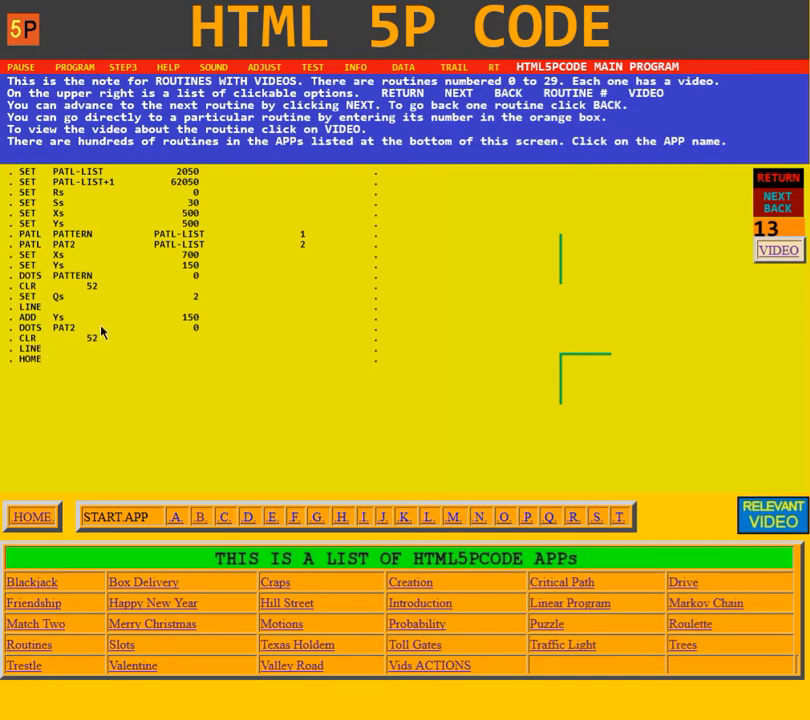
mouse_move(564, 404)
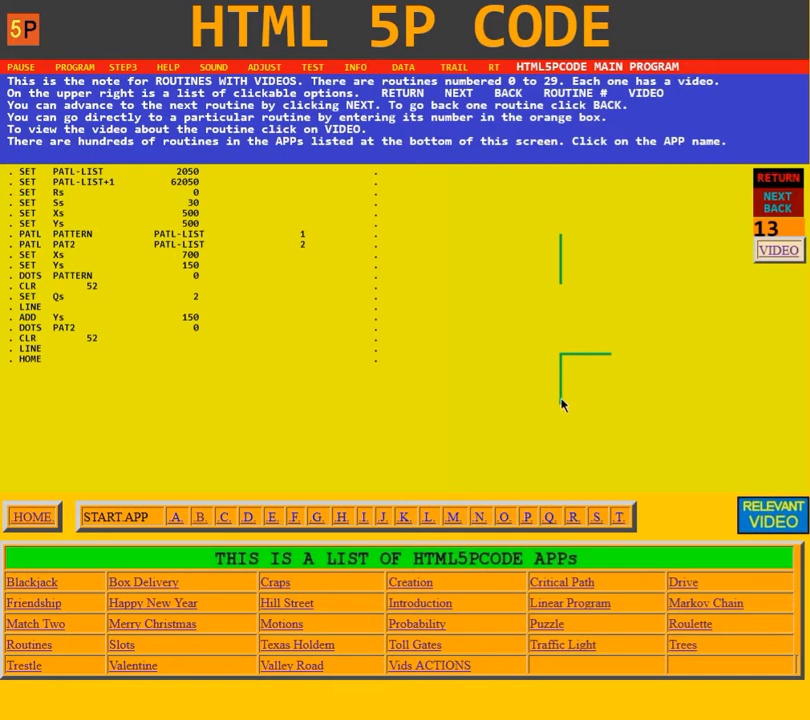
mouse_move(560, 356)
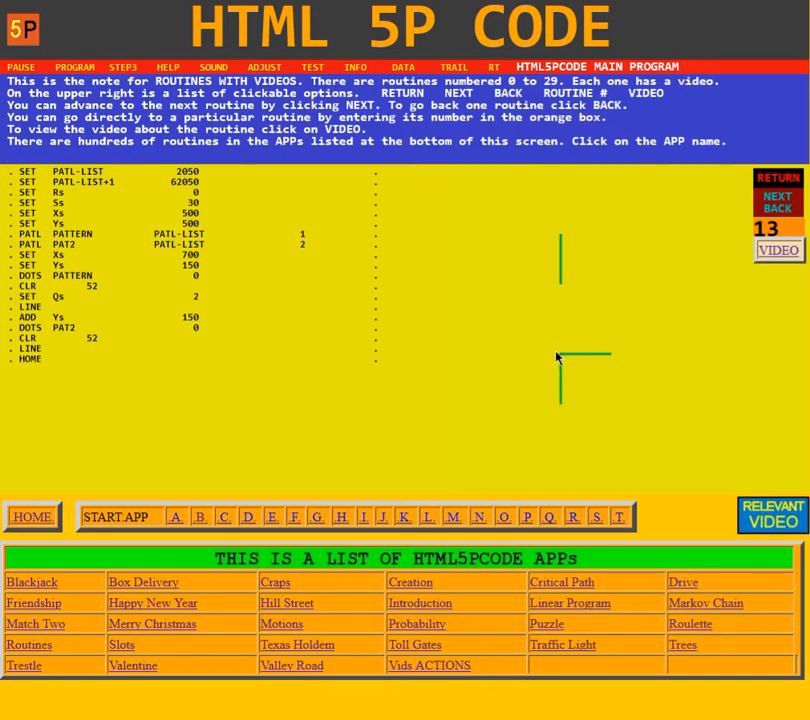
mouse_move(626, 360)
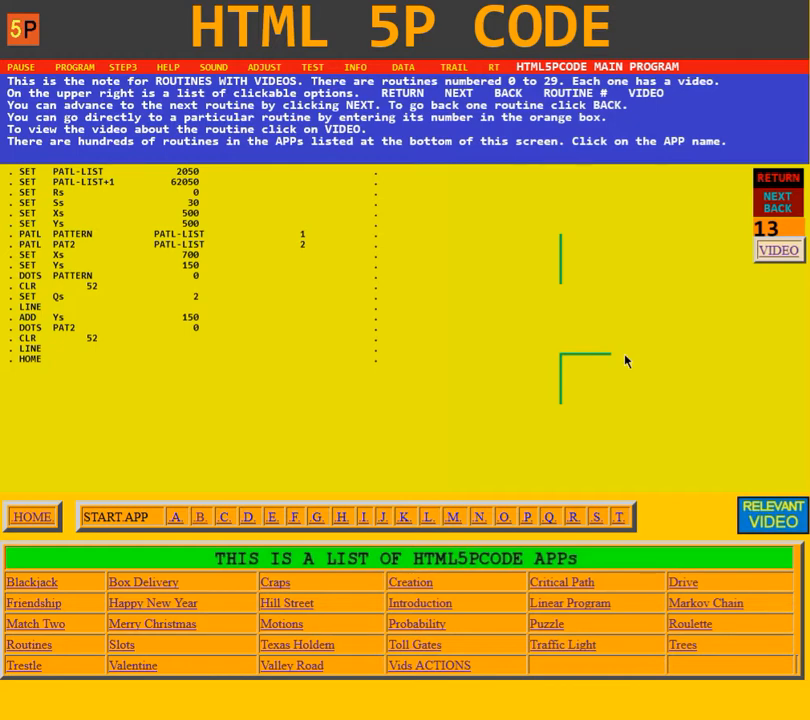
mouse_move(404, 358)
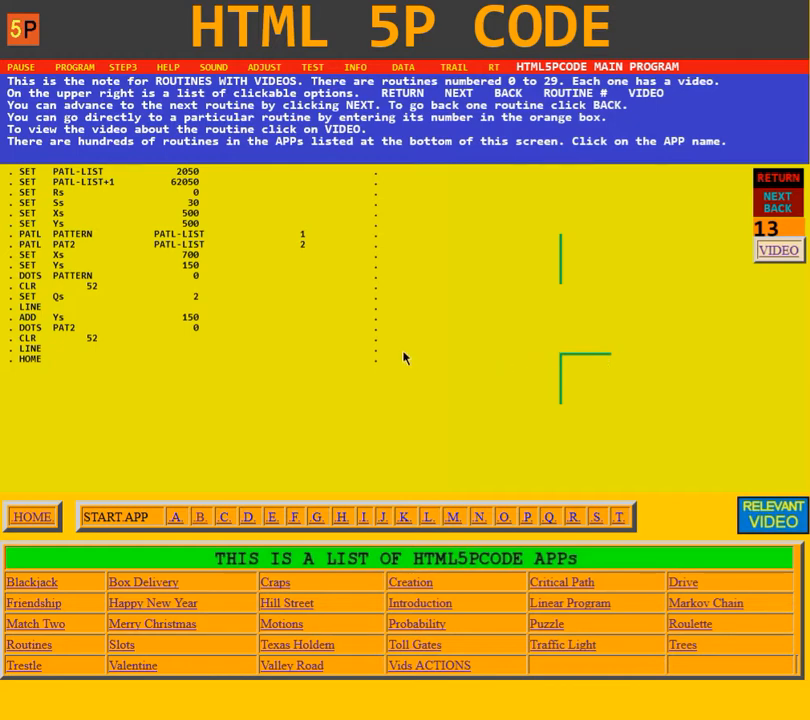
mouse_move(276, 264)
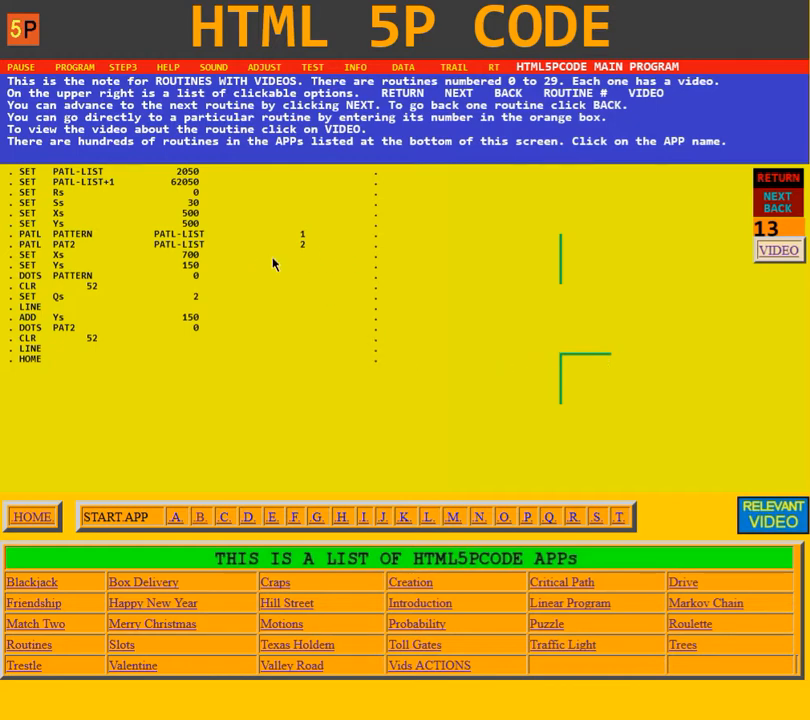